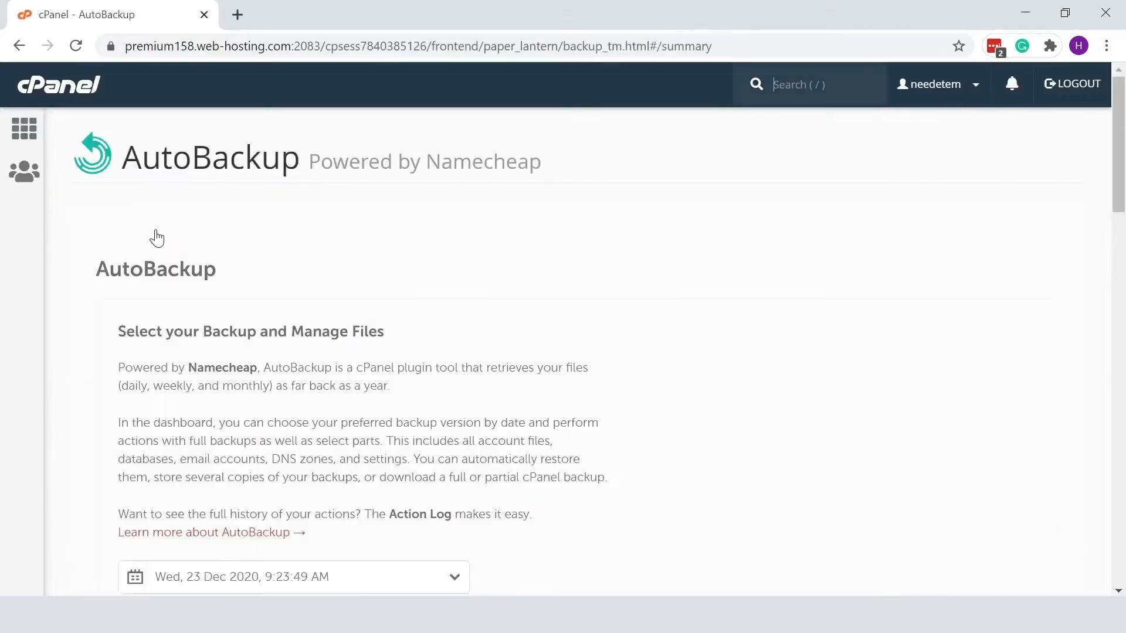
# Step: Open the Summary for backup #138193191 from 23 Dec 2020 (~4.8 MB, 101 files)
pyautogui.scroll(-3)
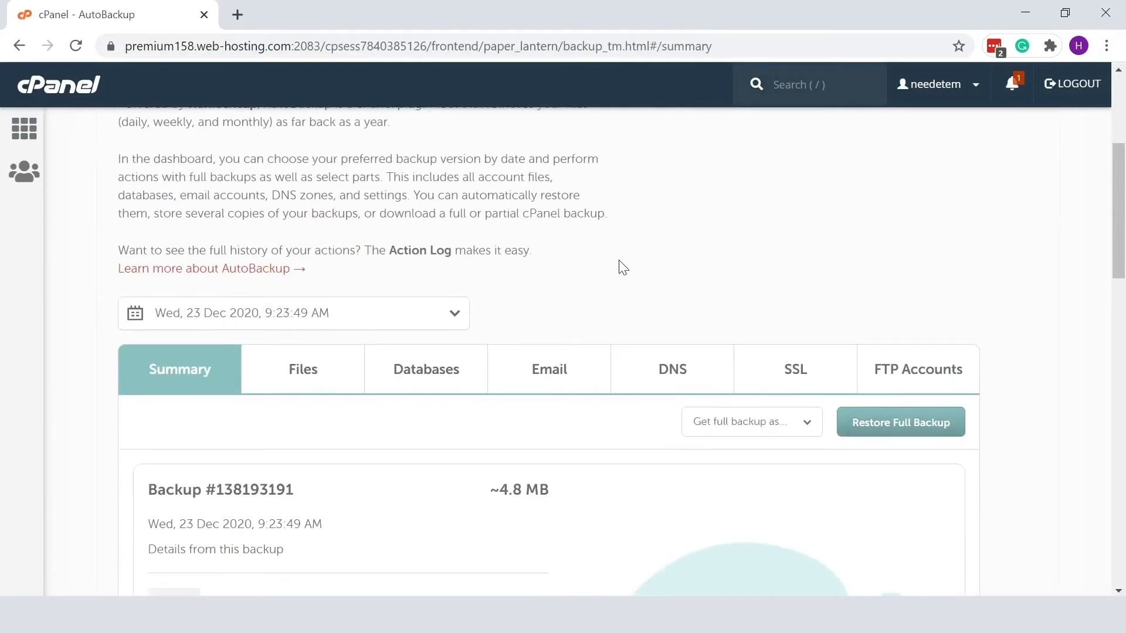
pyautogui.click(455, 313)
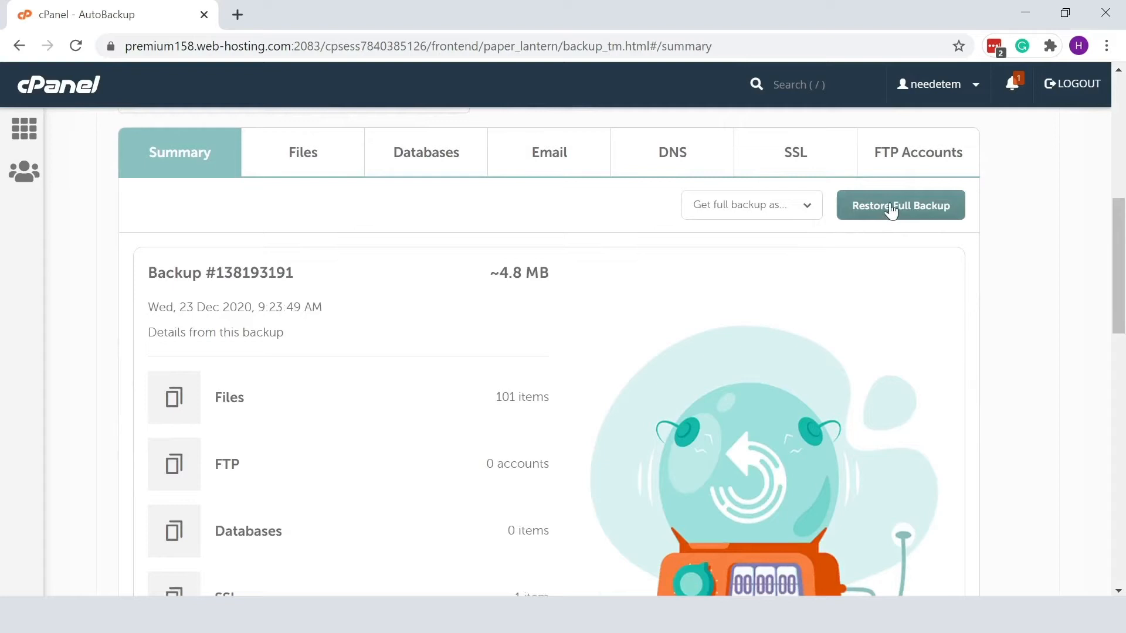
# Step: Start a full restore of backup #138193191 with restore-status emails enabled
pyautogui.click(900, 206)
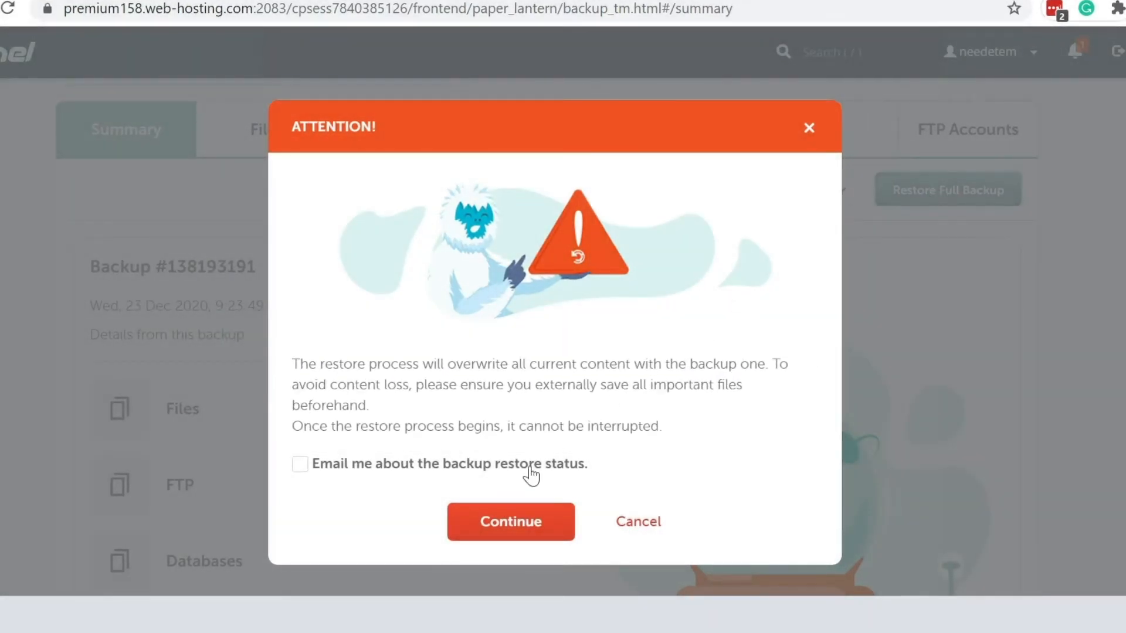
pyautogui.click(300, 463)
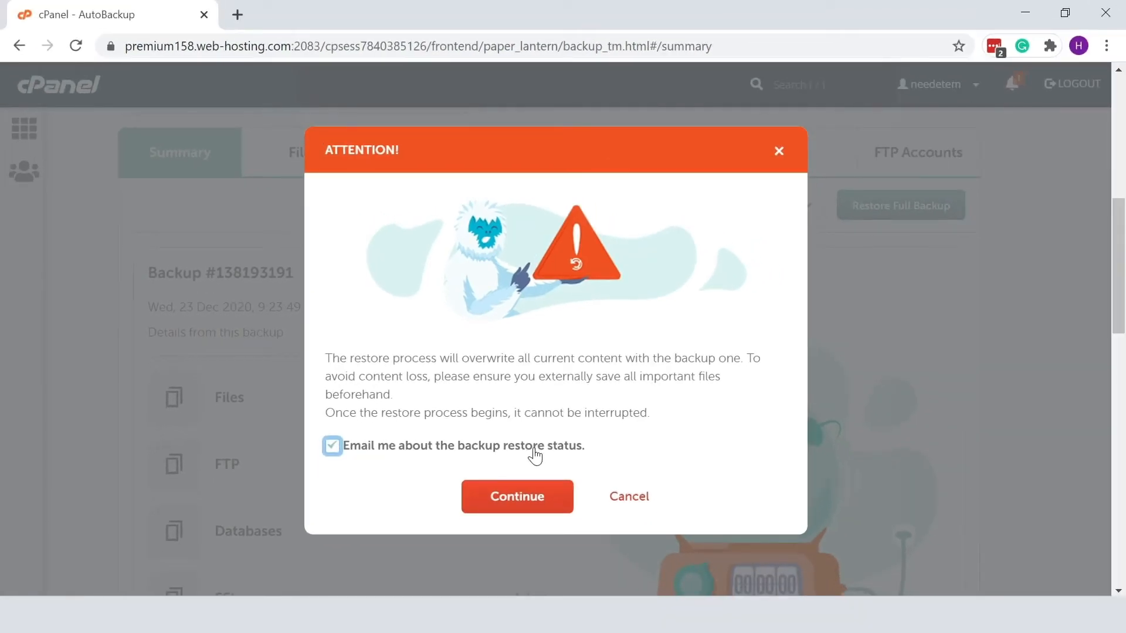
pyautogui.click(517, 497)
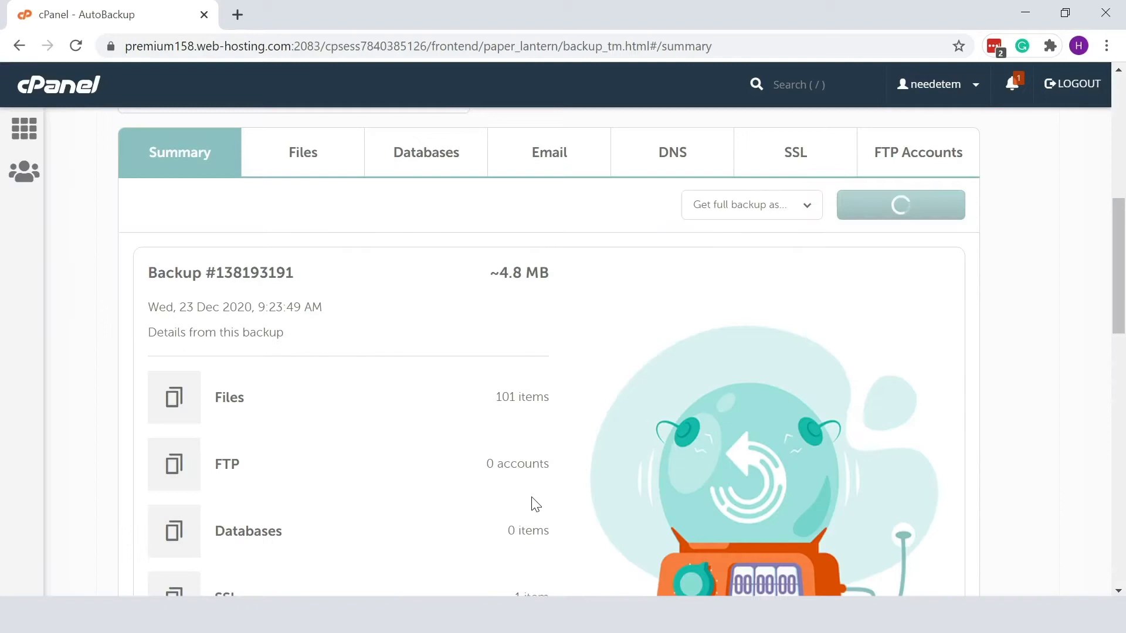
# Step: Open the Actions Log after the 'Preparing your backup' notice for task #29409
pyautogui.click(900, 204)
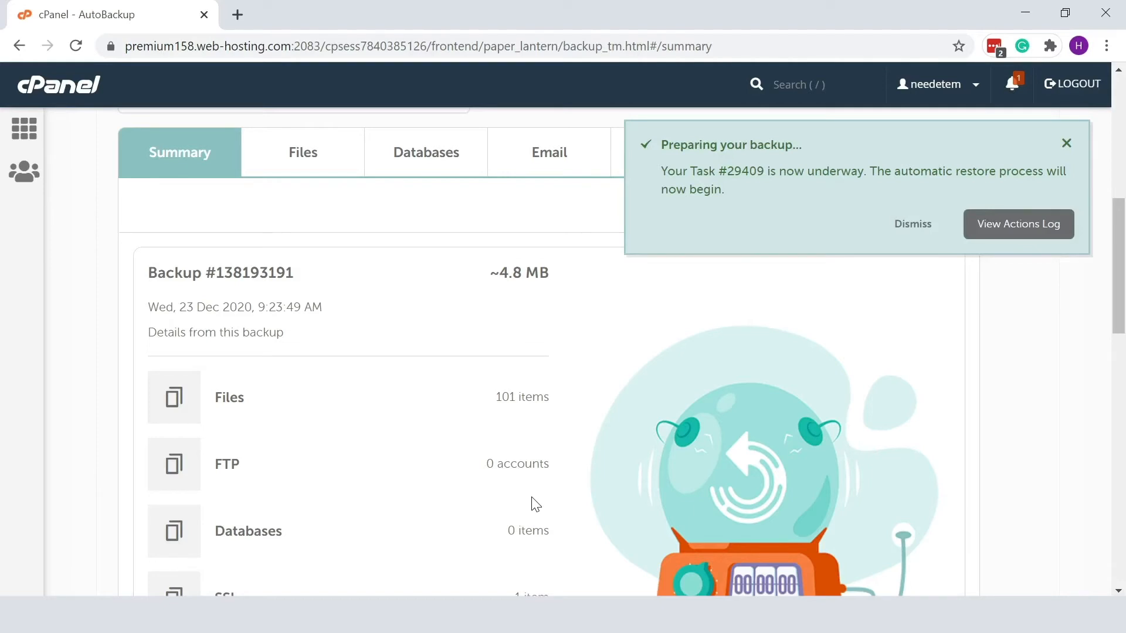
pyautogui.moveTo(609, 459)
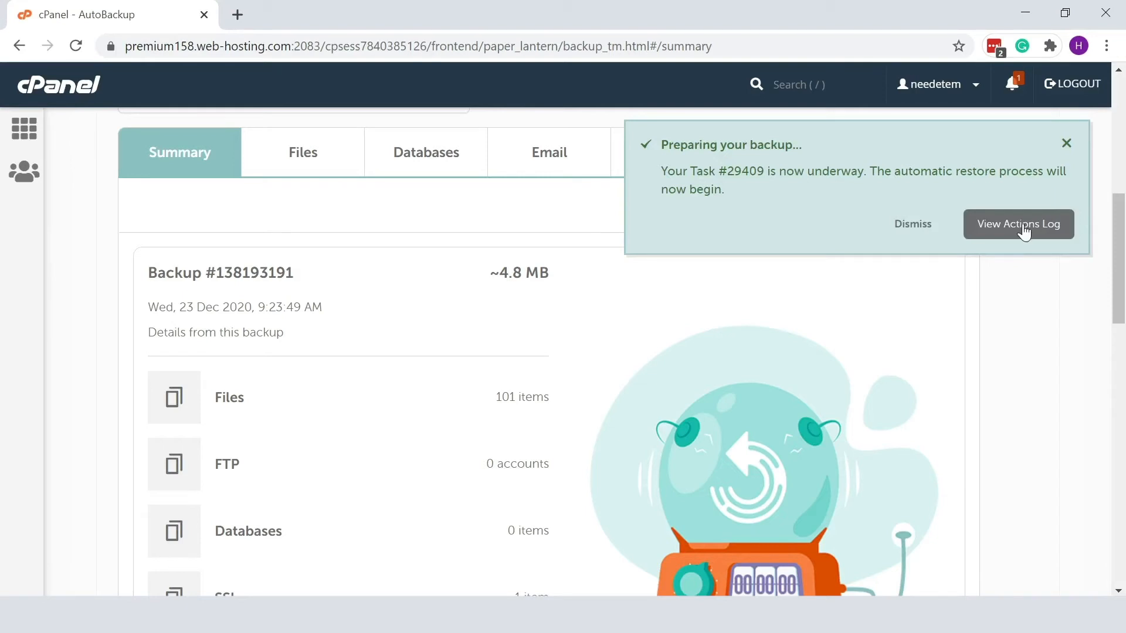
pyautogui.click(1018, 224)
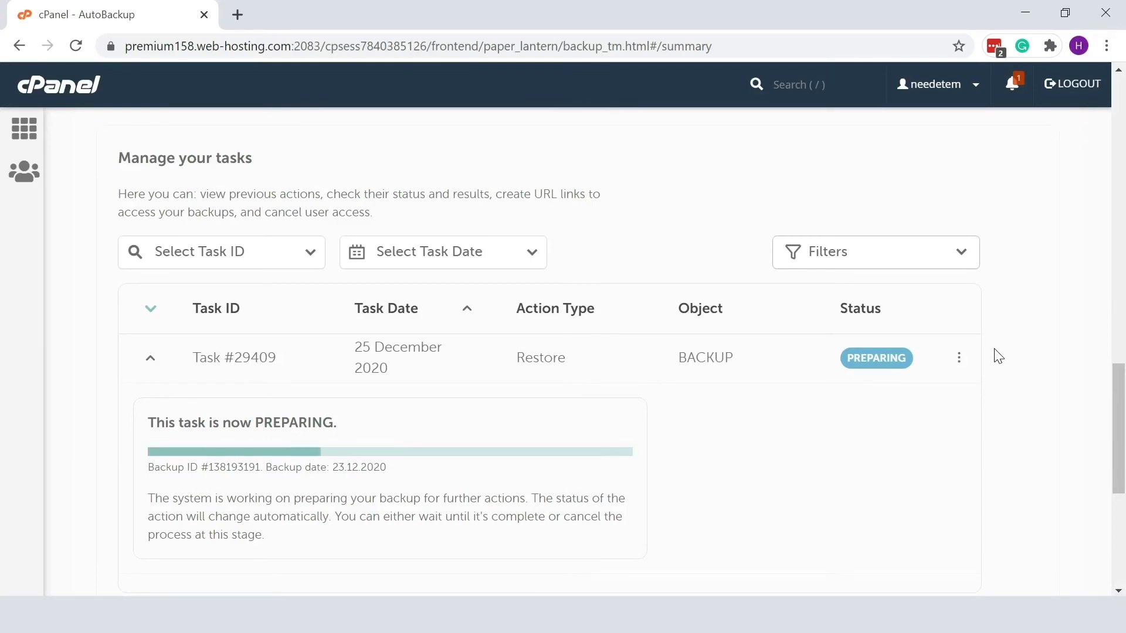
# Step: Expand restore task #29409 and wait until its status changes from PREPARING to COMPLETE
pyautogui.click(959, 358)
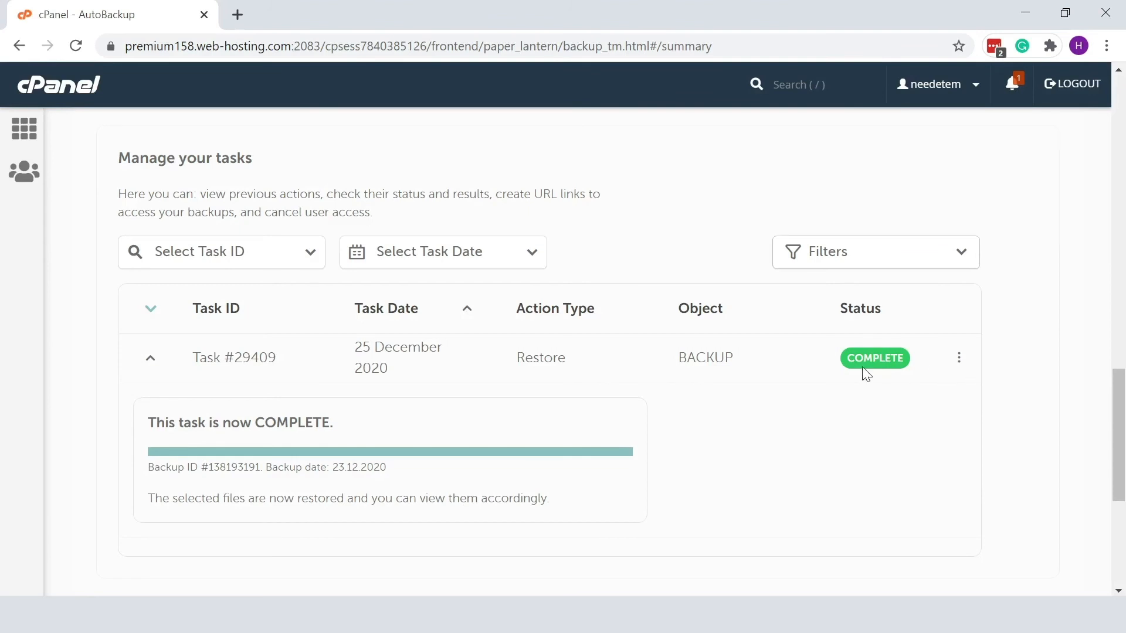
pyautogui.moveTo(863, 365)
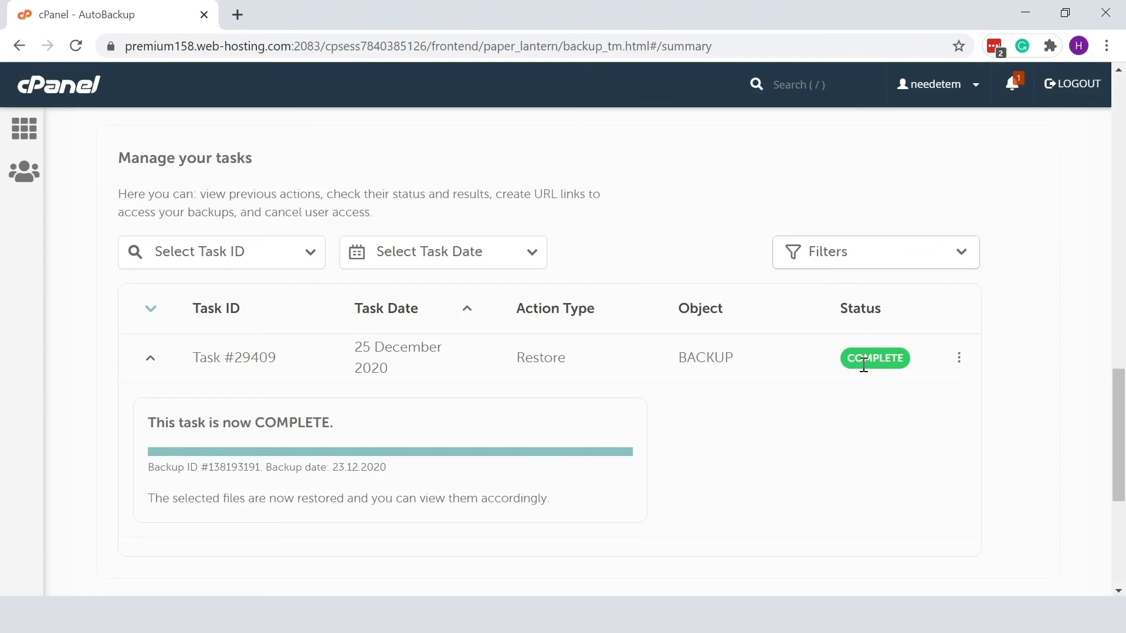